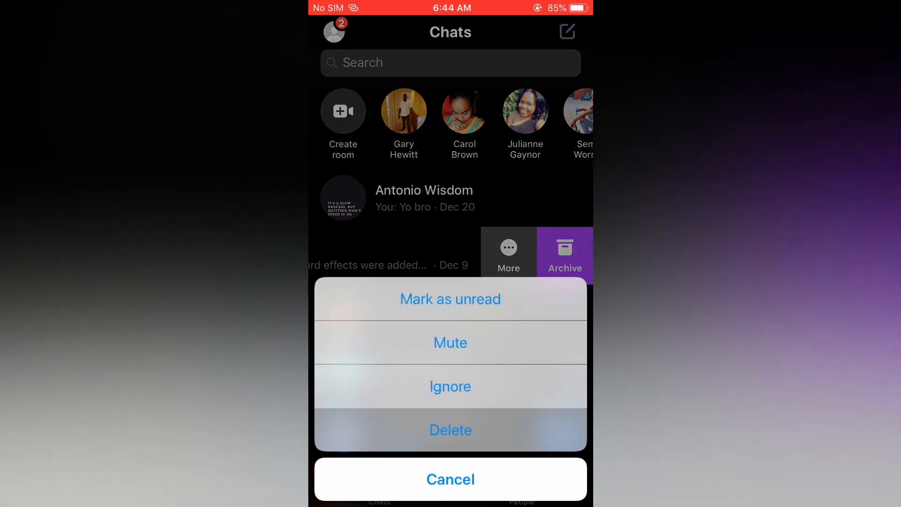
- Cancel the More options sheet for the Dec 9 conversation, leaving More and Archive visible
left_click(450, 479)
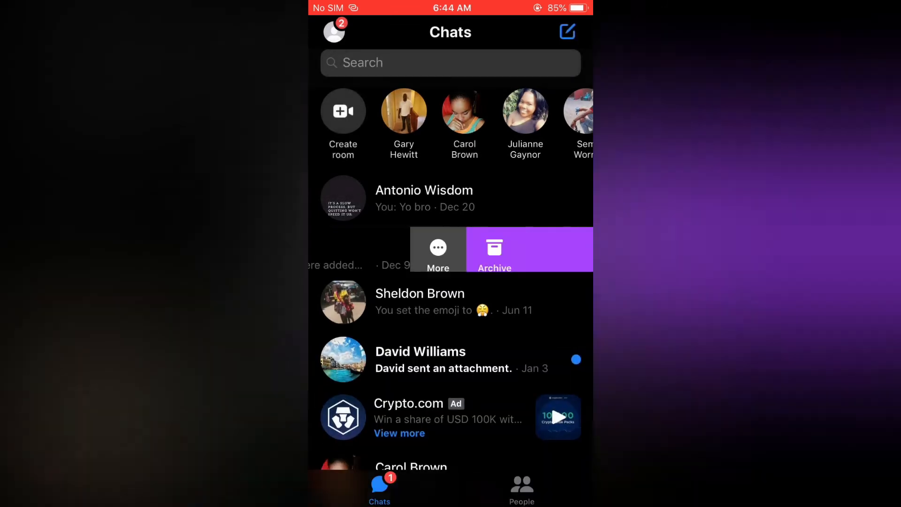